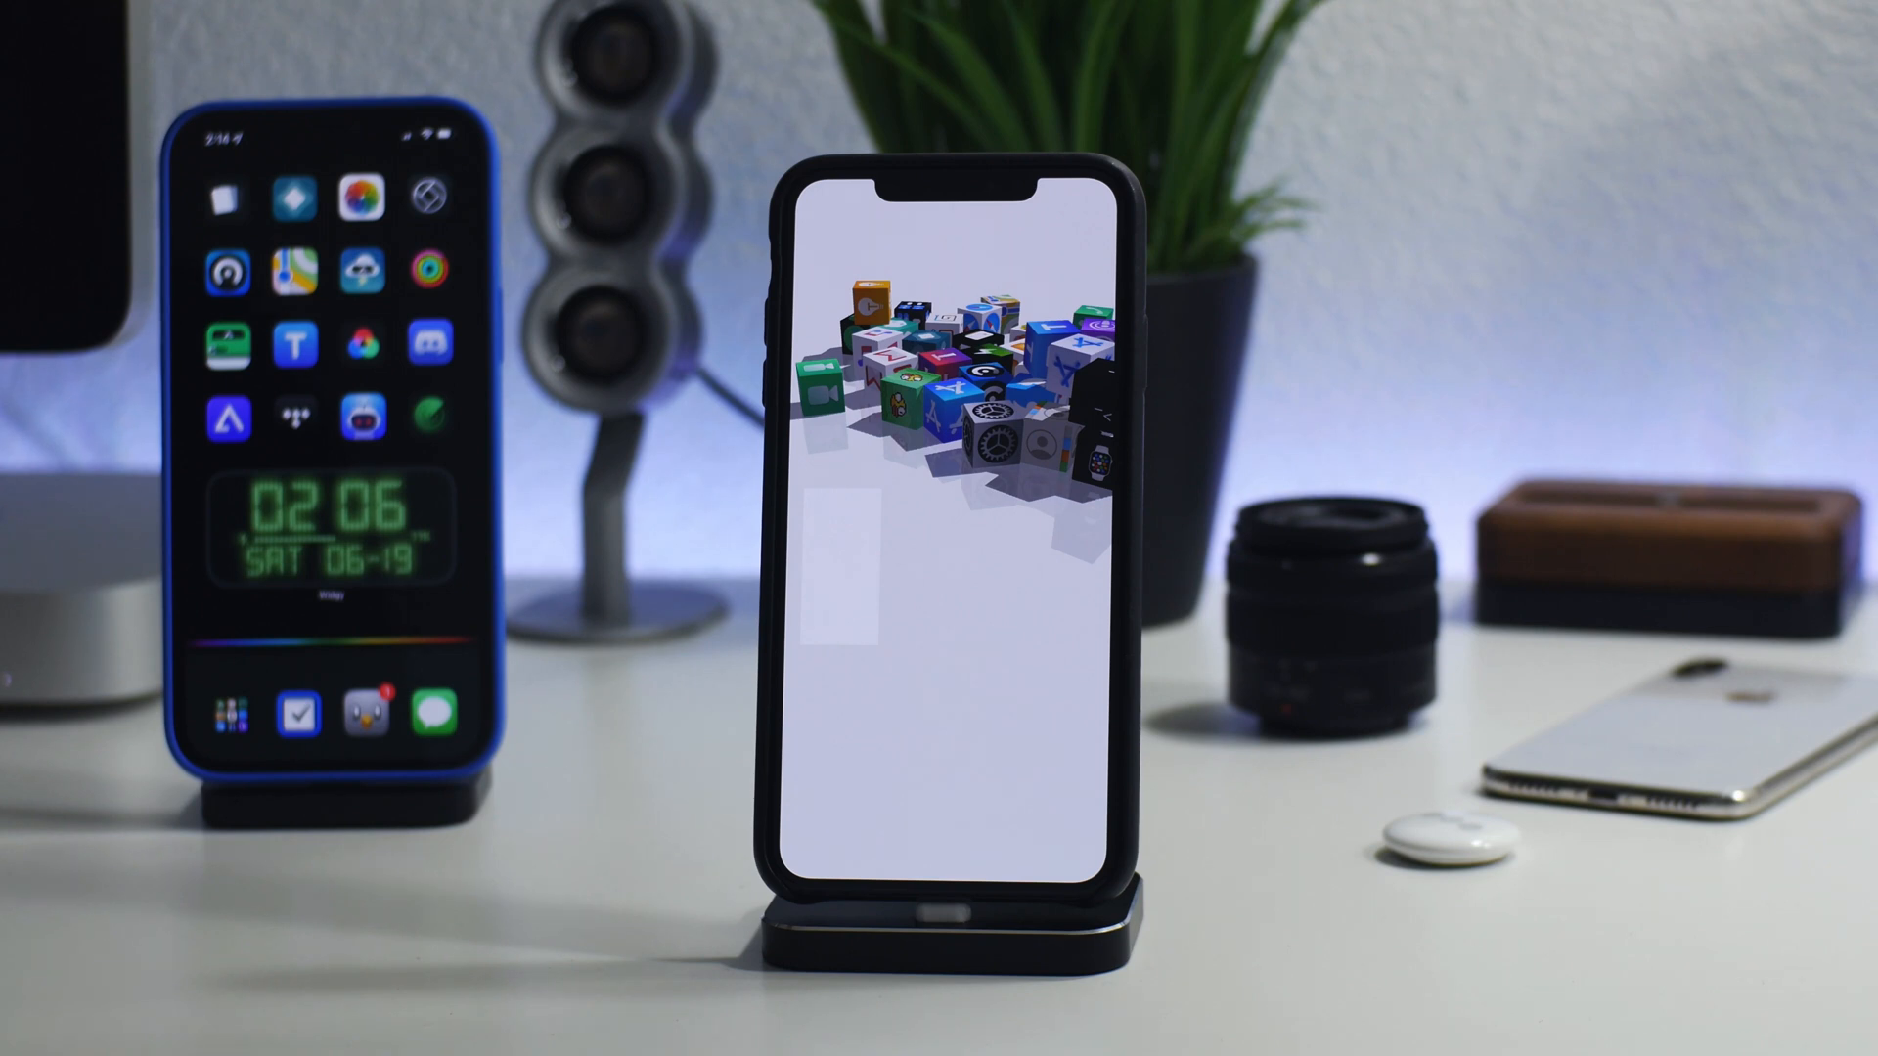
{"action": "left_click", "coordinate": [1060, 449]}
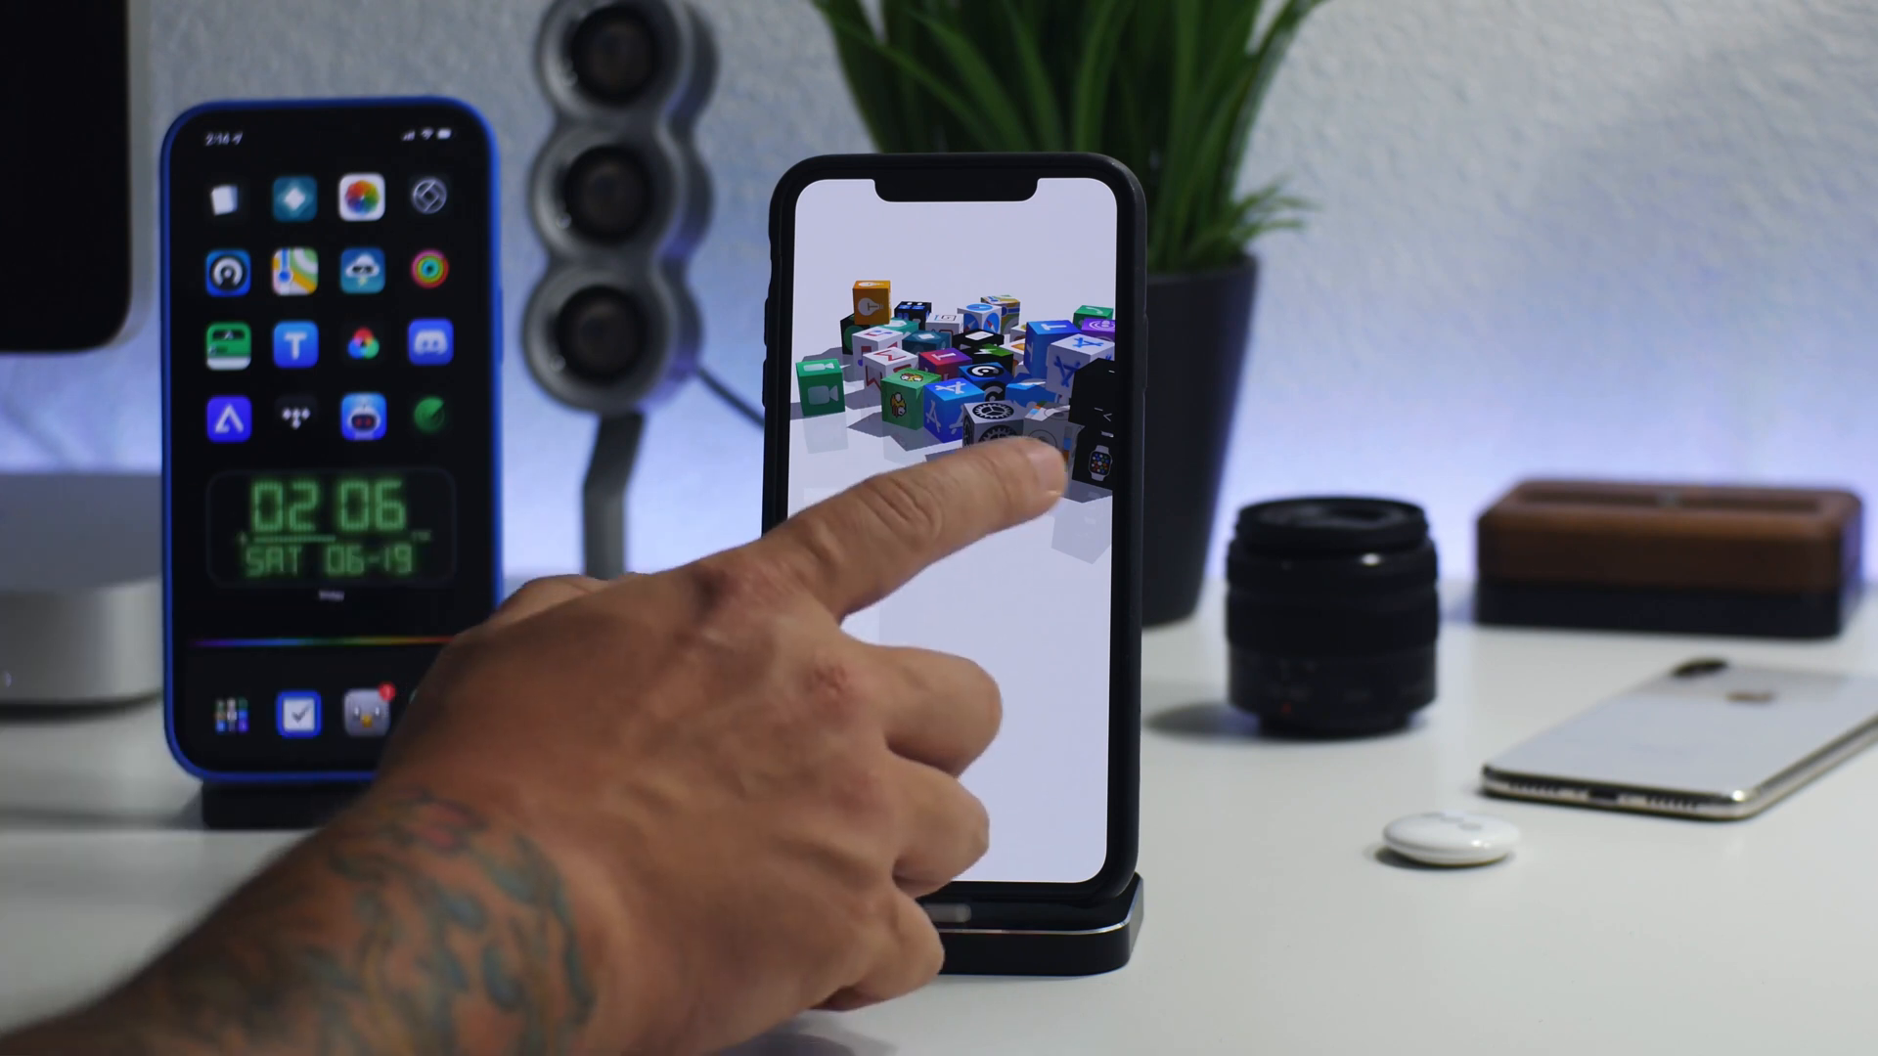